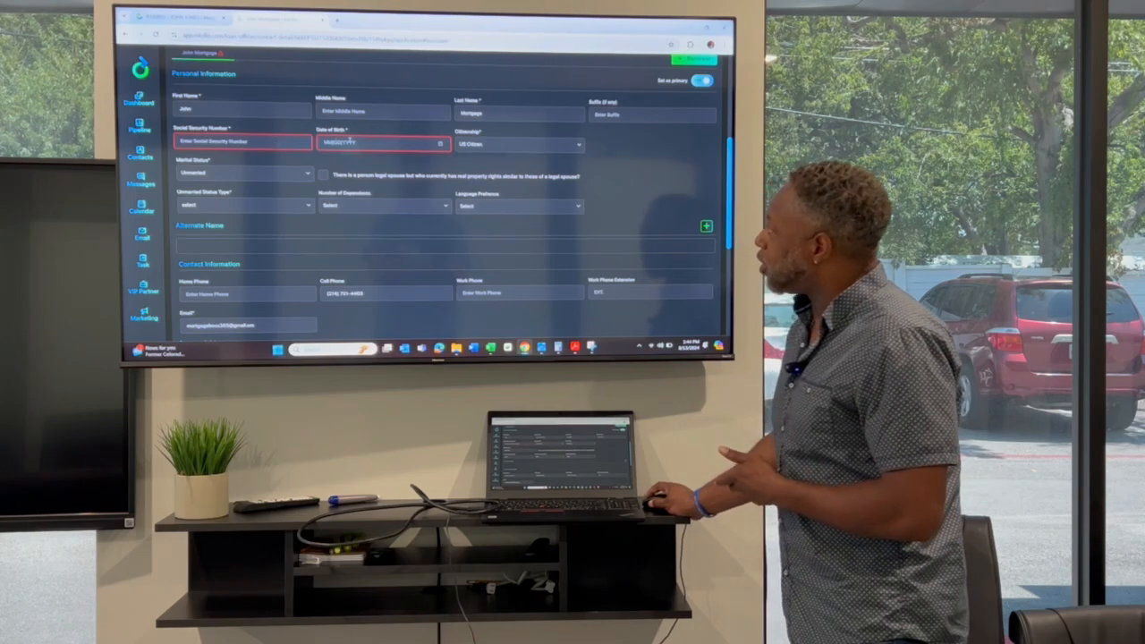
Move past Mailing Address and Military Service to the Employment section with employer, position and address fields.
left_click(245, 172)
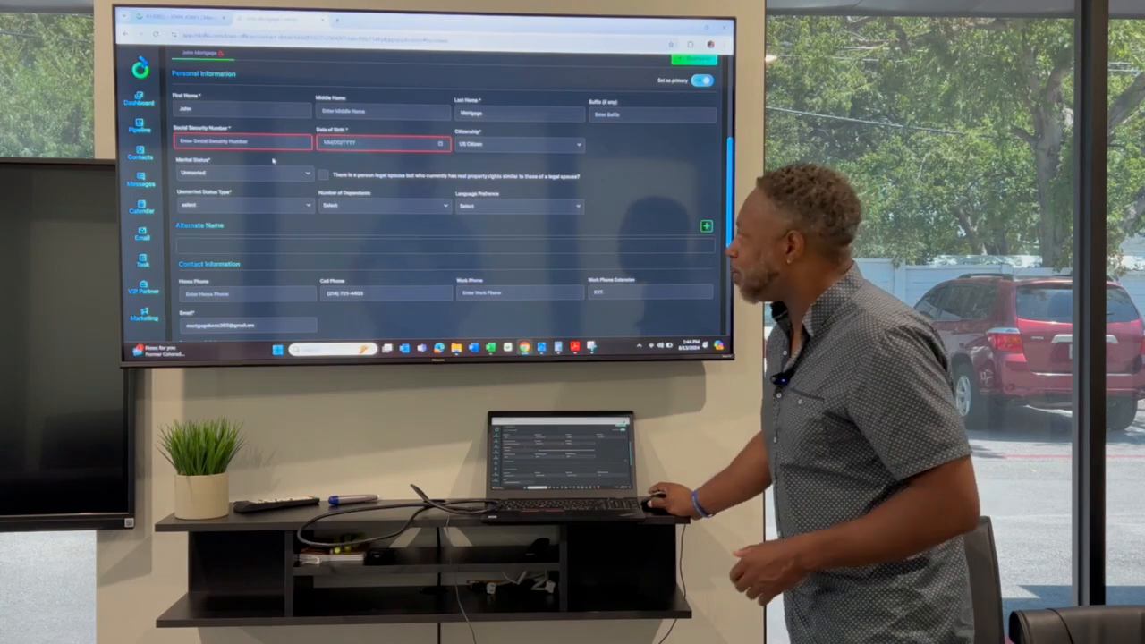
scroll("down", 3)
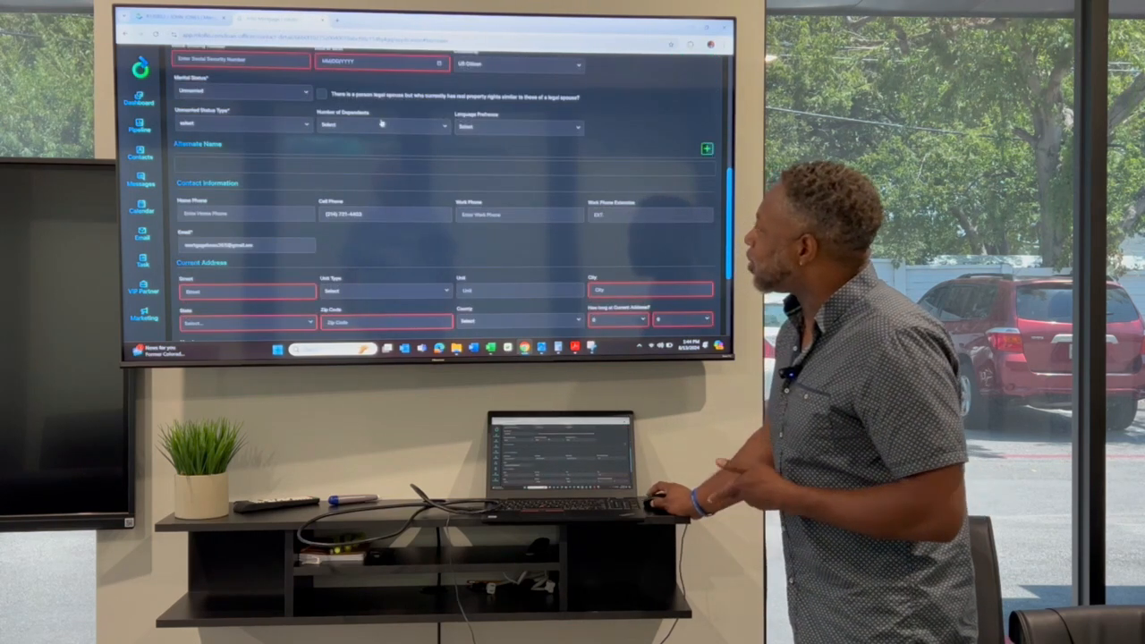
scroll("down", 3)
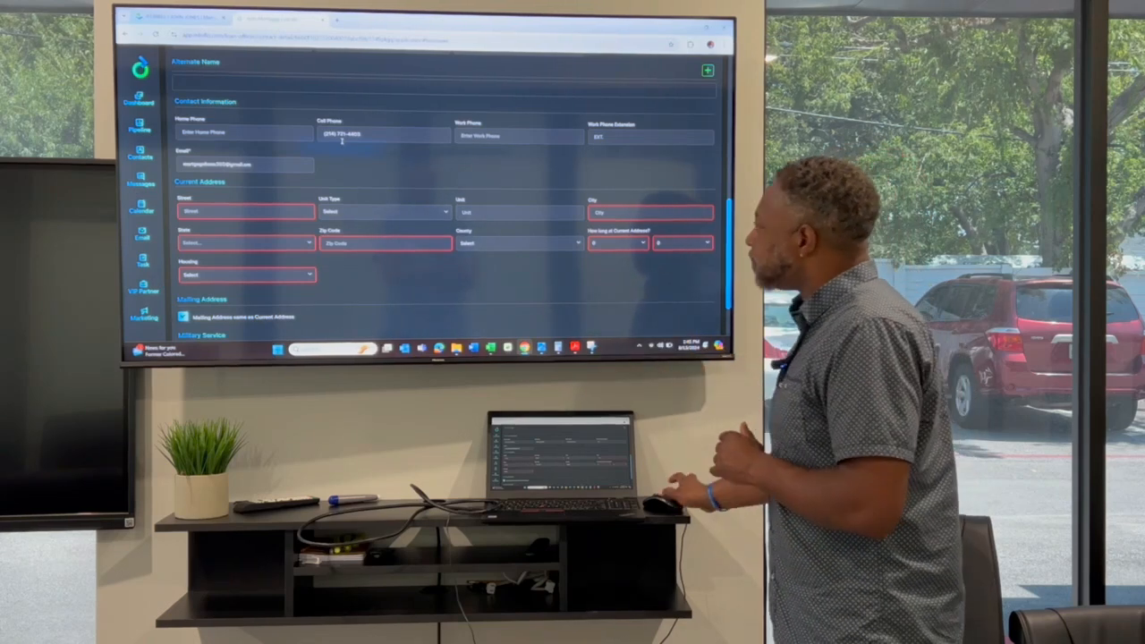
scroll("down", 3)
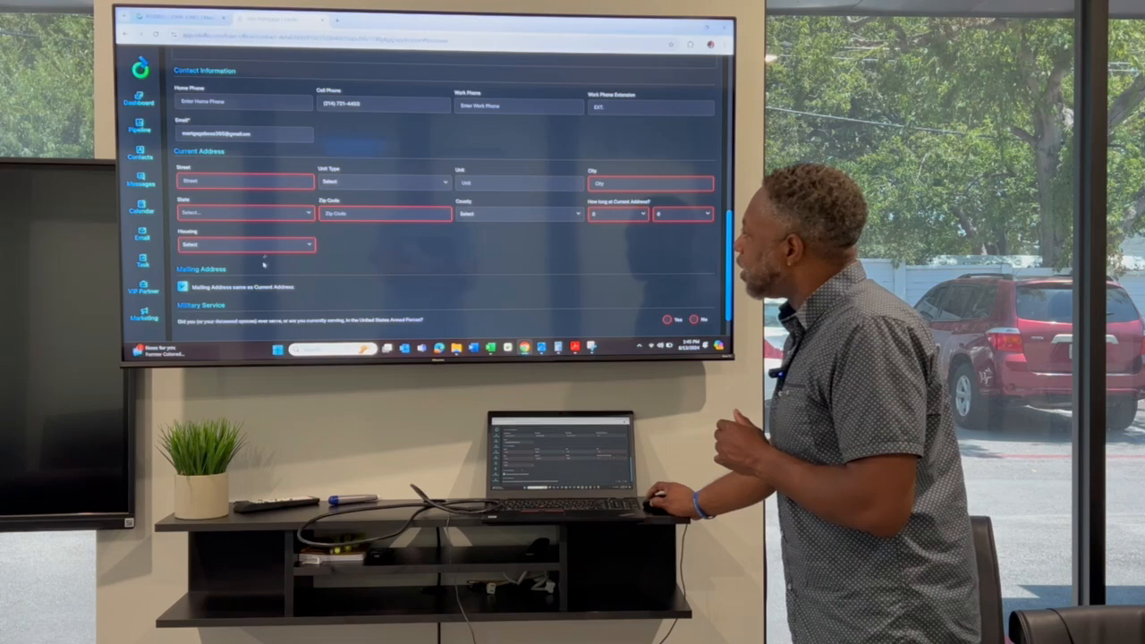
left_click(243, 244)
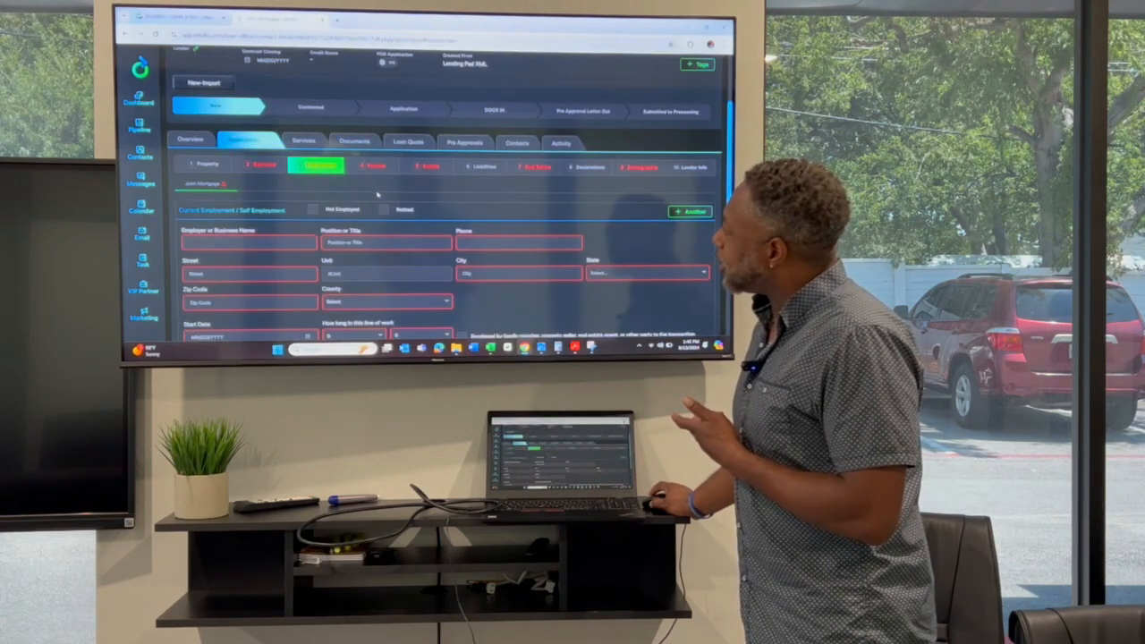
scroll("down", 3)
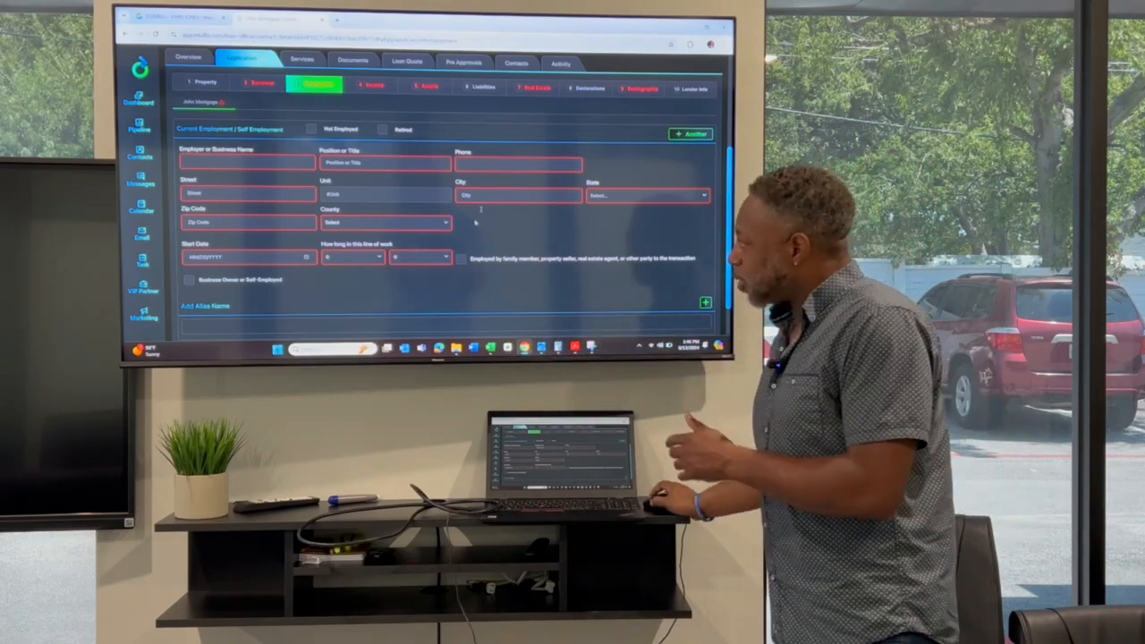
scroll("down", 3)
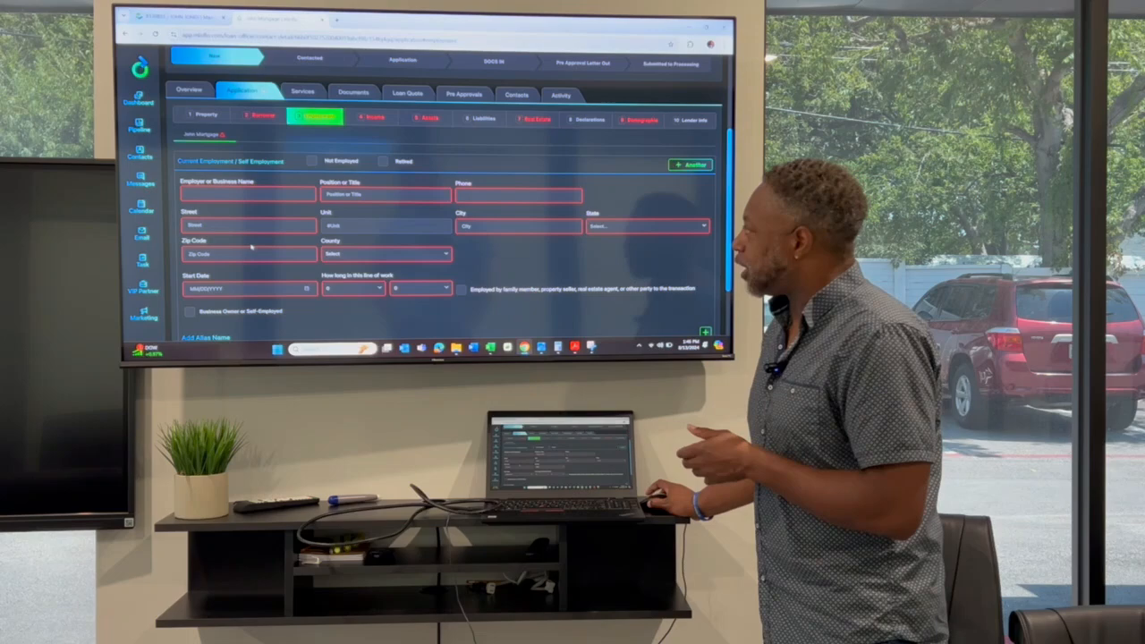
left_click(373, 120)
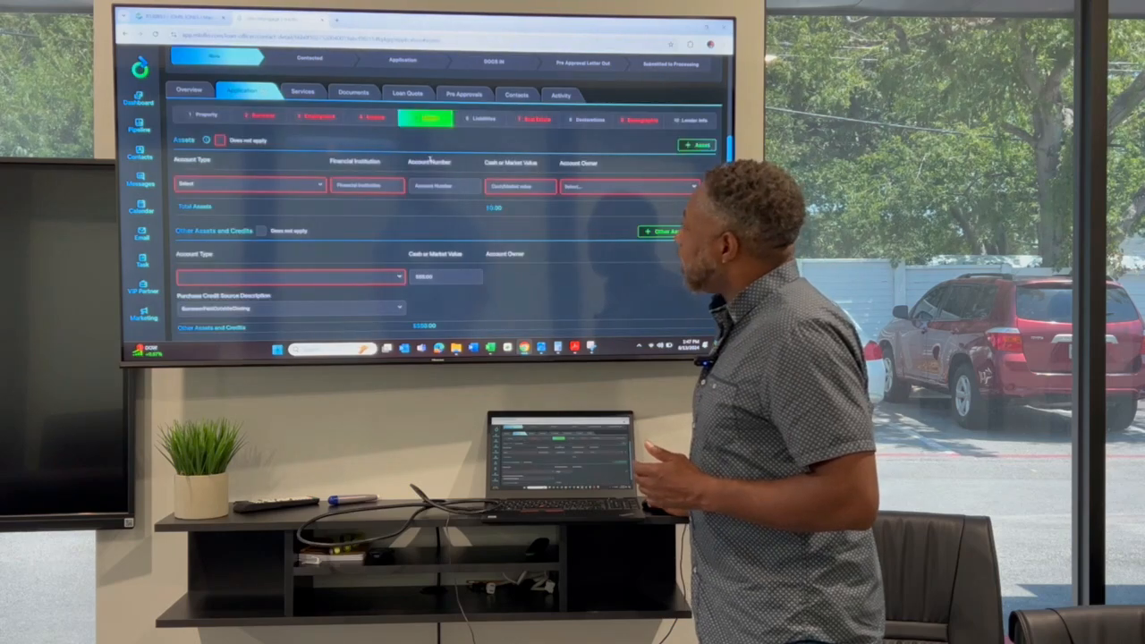
scroll("down", 3)
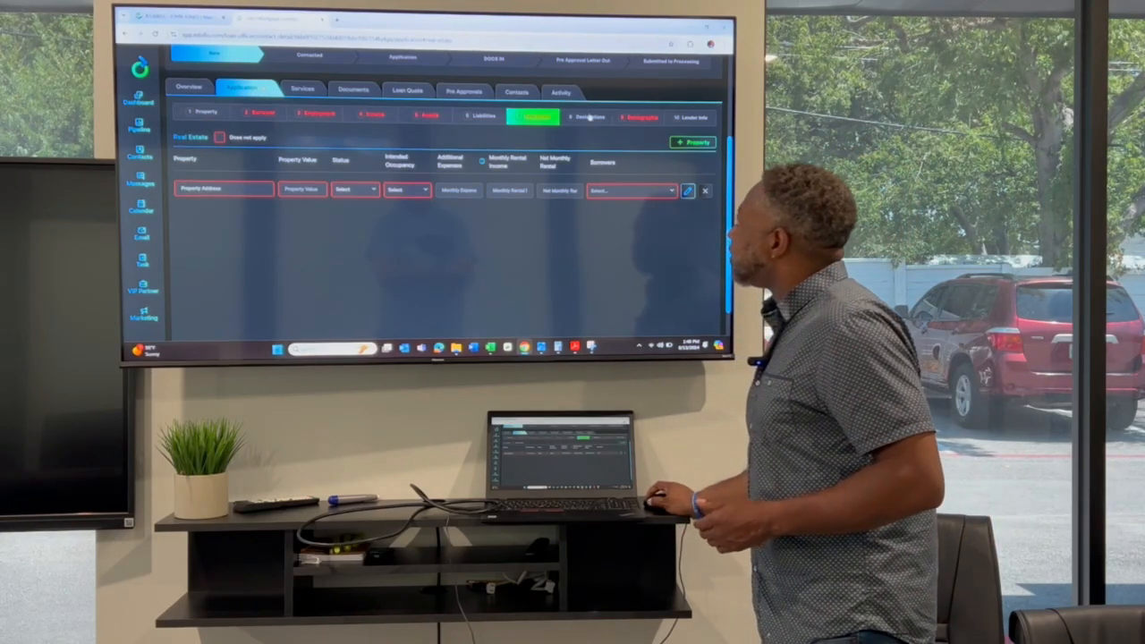
Go to the Declarations section and review the yes/no questions on property use and loan funds.
left_click(587, 116)
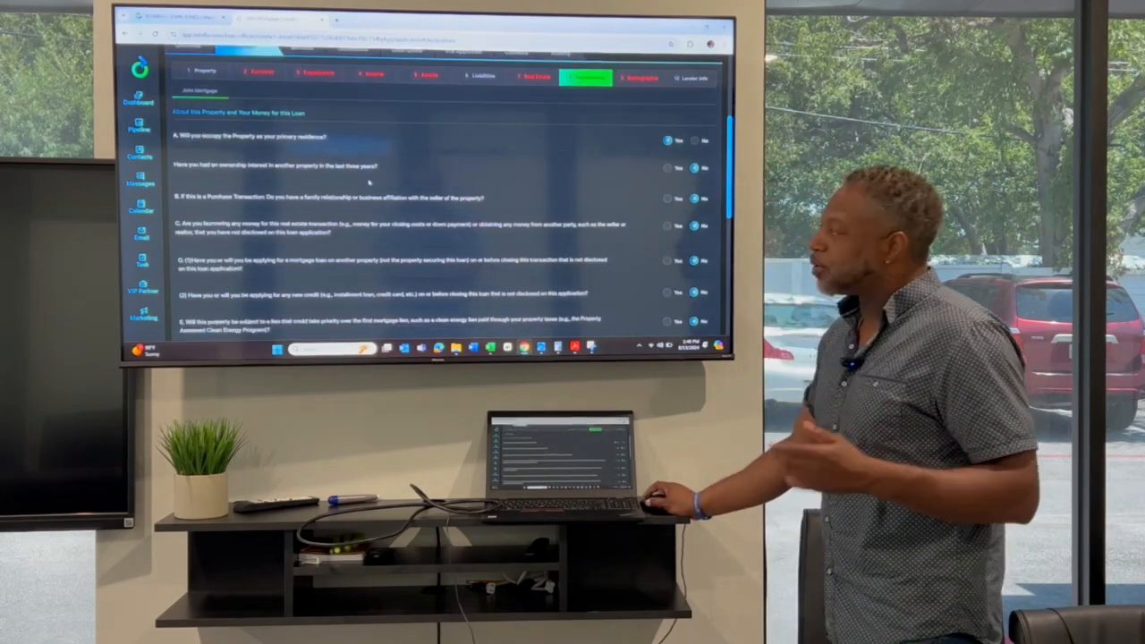
scroll("down", 3)
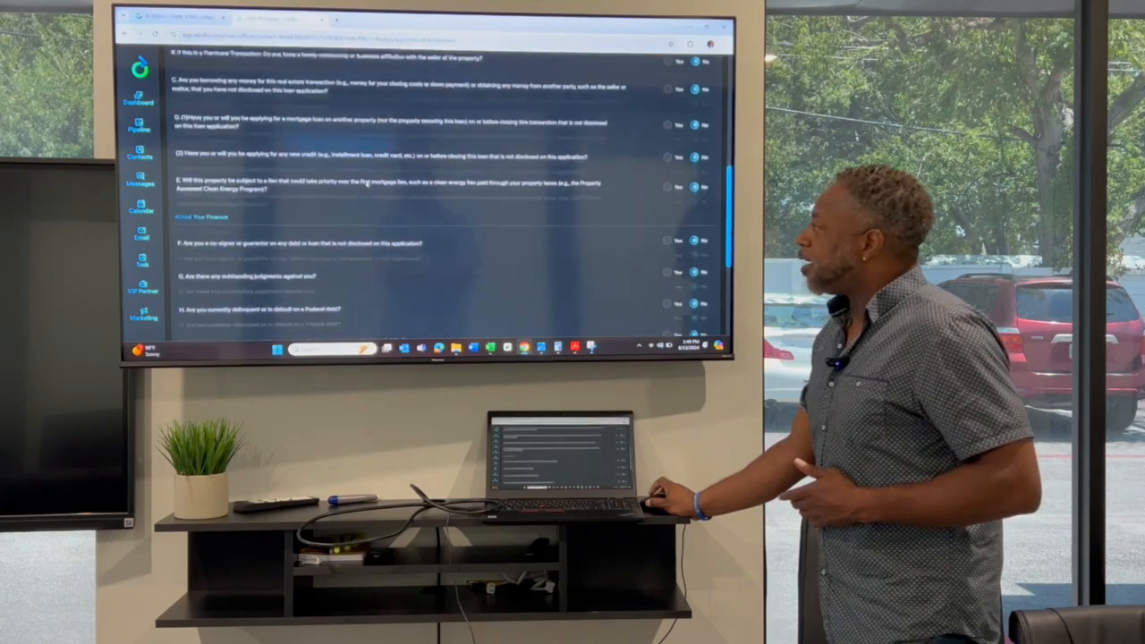